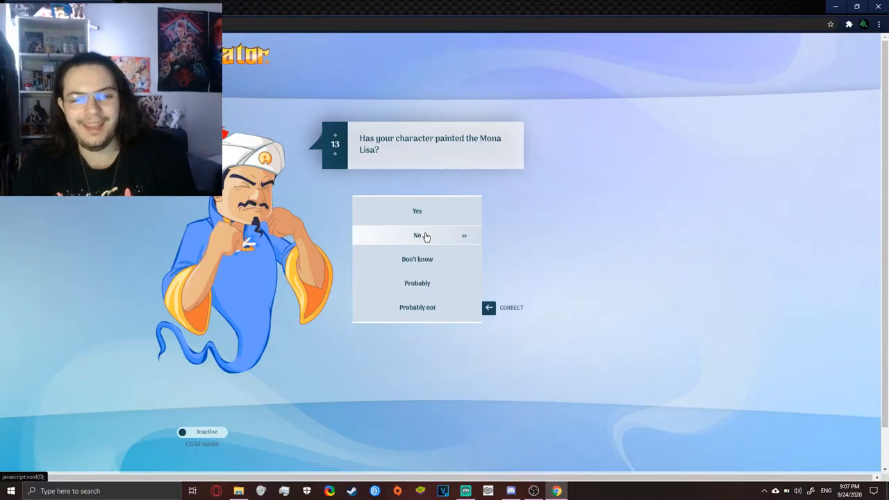
Answer no to the Mona Lisa, question 16 and TikTok, and yes to having fur.
{"action": "left_click", "coordinate": [417, 236]}
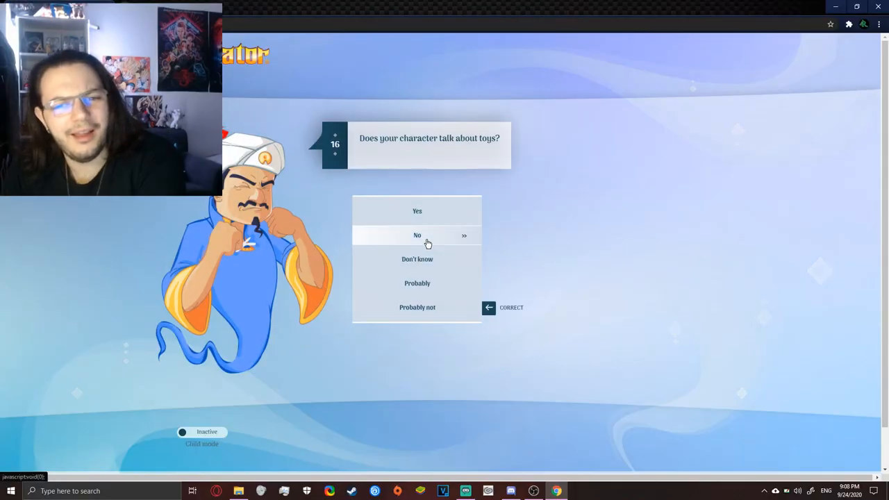
{"action": "left_click", "coordinate": [416, 234]}
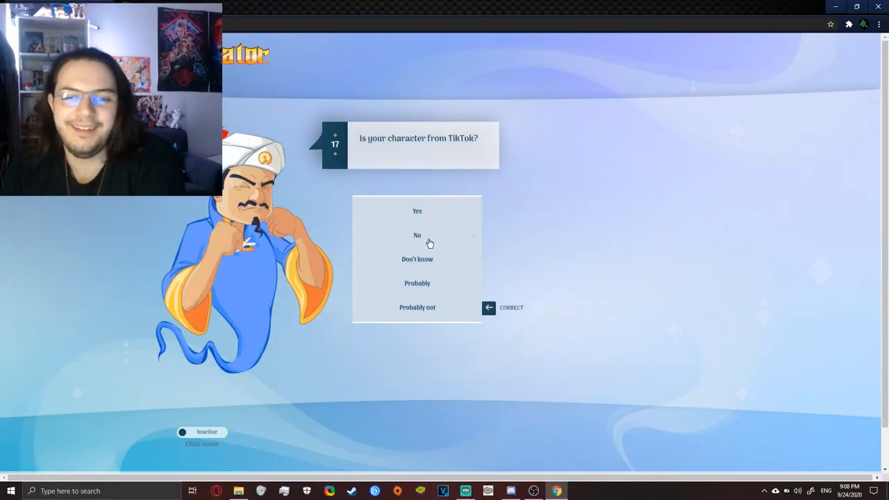
{"action": "left_click", "coordinate": [416, 235]}
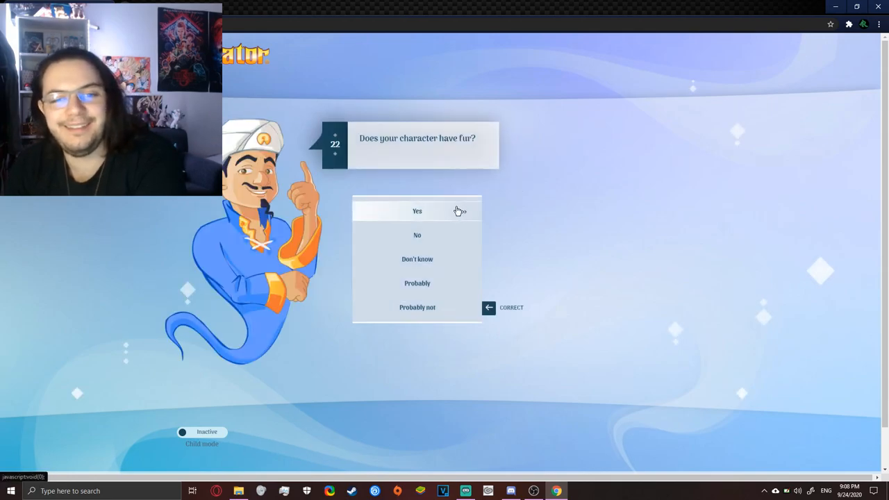
{"action": "left_click", "coordinate": [417, 211]}
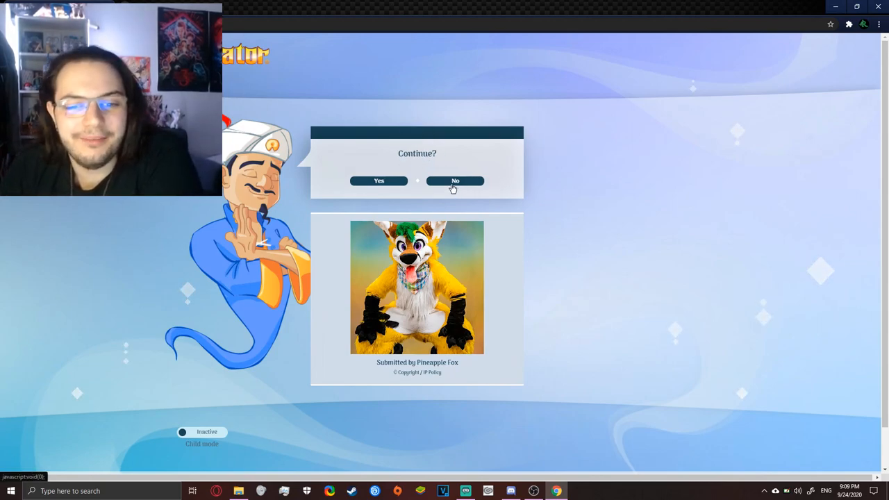
{"action": "mouse_move", "coordinate": [379, 184]}
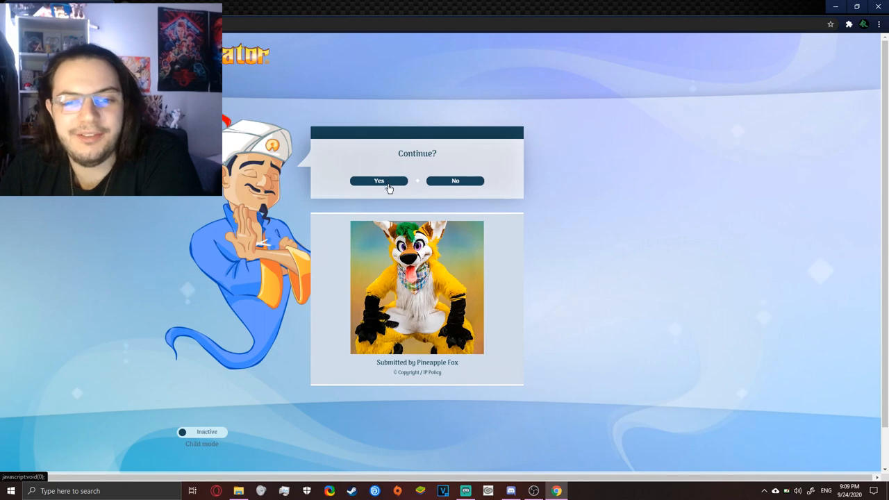
Continue after the wrong guess and answer the blue, doll, fruit and strawberry questions toward Majira Strawberry.
{"action": "left_click", "coordinate": [378, 180]}
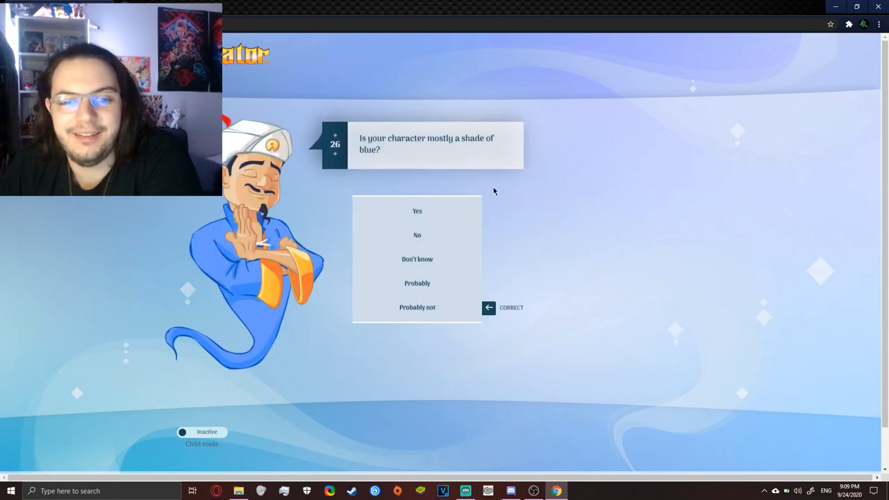
{"action": "left_click", "coordinate": [417, 234]}
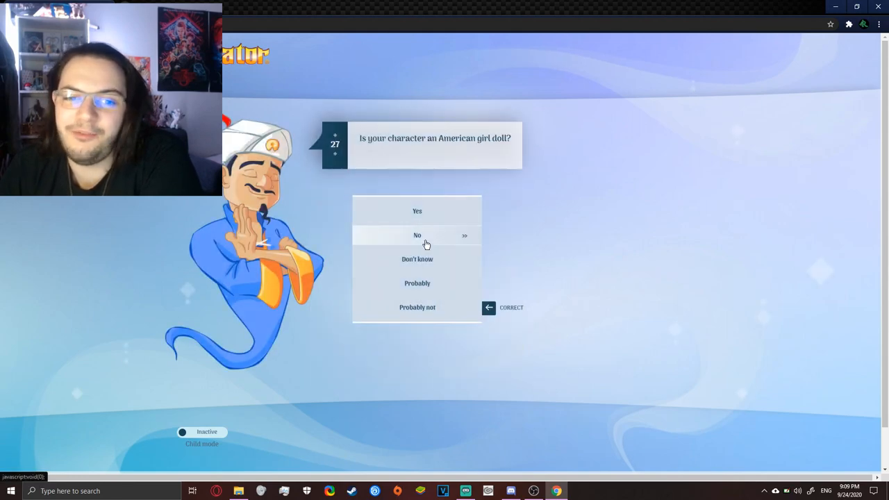
{"action": "left_click", "coordinate": [417, 234]}
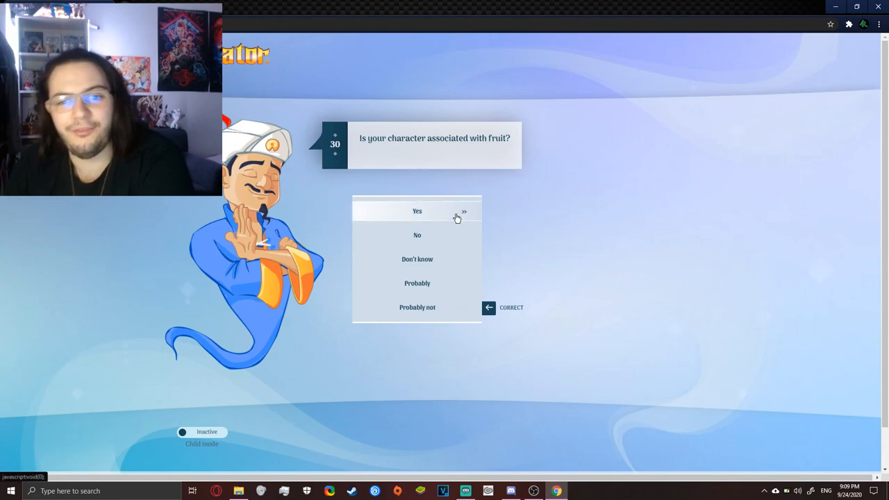
{"action": "left_click", "coordinate": [417, 211]}
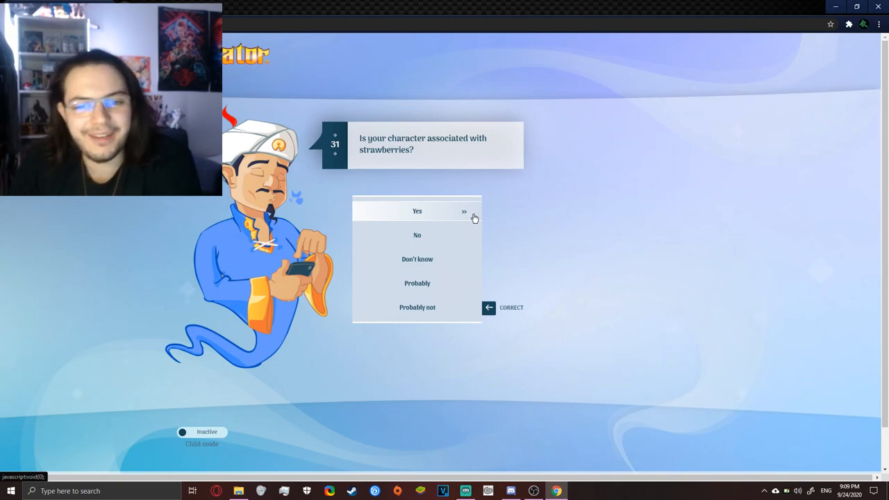
{"action": "left_click", "coordinate": [417, 211]}
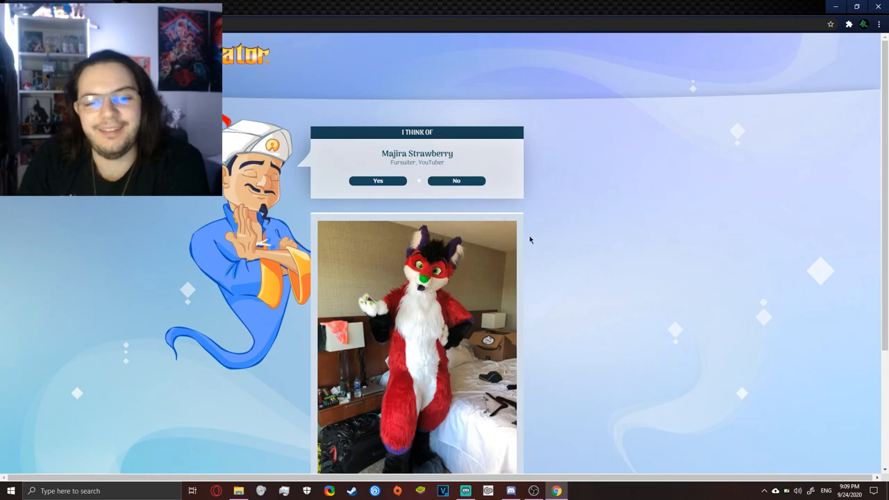
Confirm Majira Strawberry as the correct character to reach the win screen.
{"action": "left_click", "coordinate": [378, 181]}
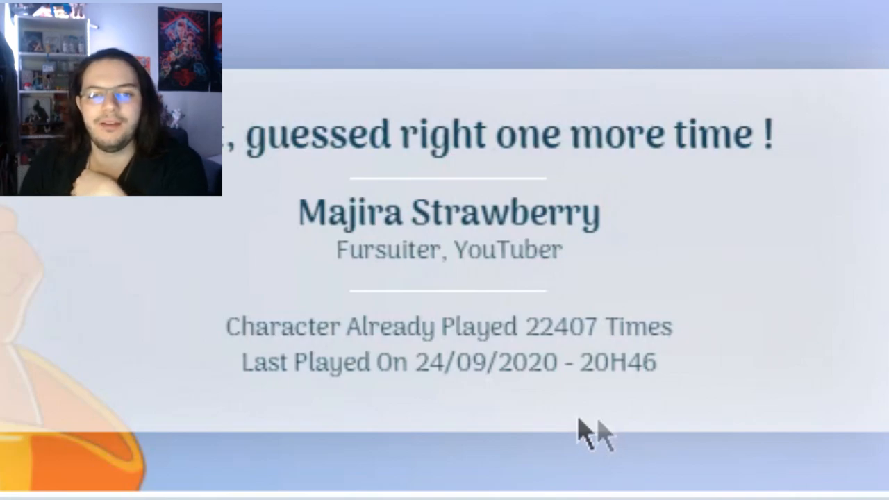
{"action": "mouse_move", "coordinate": [570, 414]}
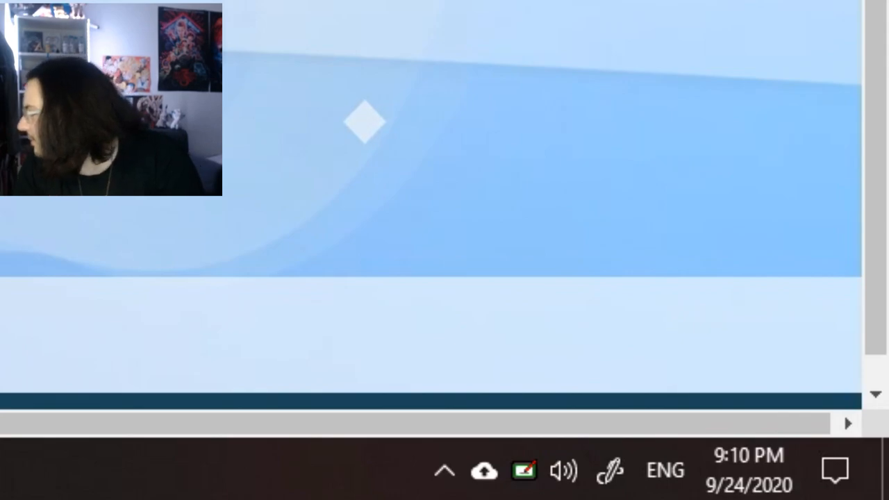
{"action": "mouse_move", "coordinate": [749, 470]}
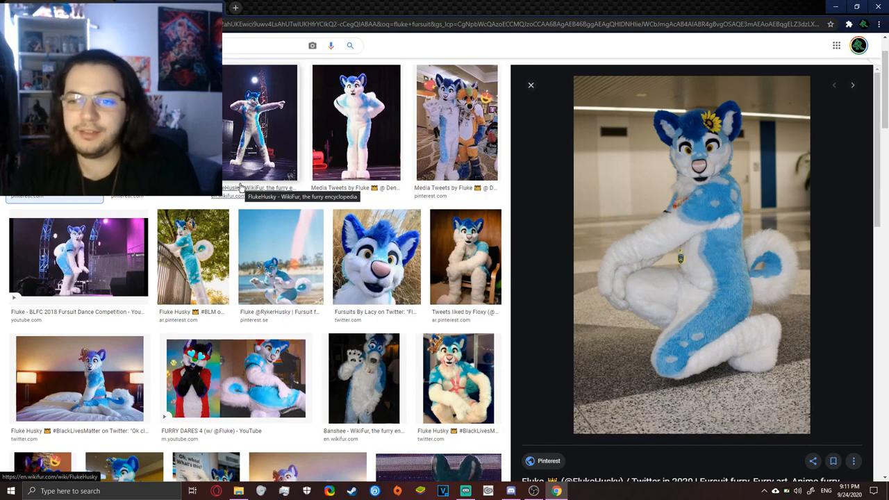
View another Google Images photo of the blue and white husky fursuit.
{"action": "left_click", "coordinate": [456, 122]}
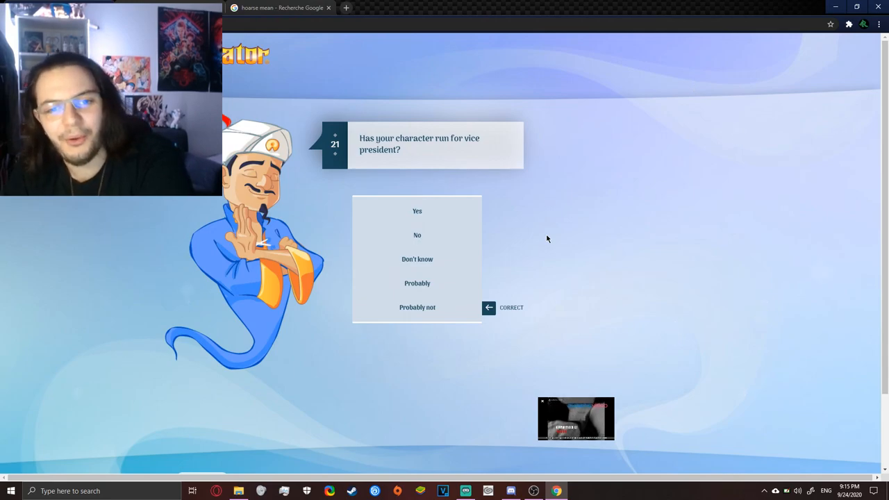
{"action": "mouse_move", "coordinate": [468, 237]}
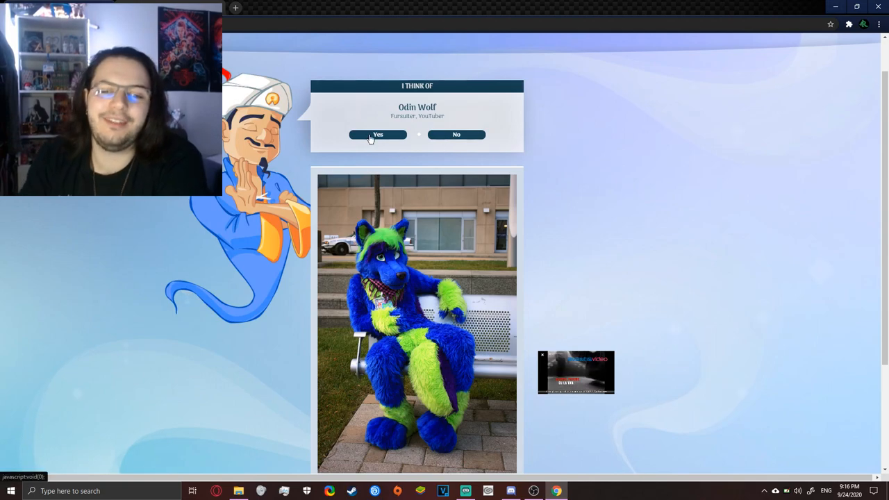
Accept Odin Wolf as the correct guess.
{"action": "left_click", "coordinate": [378, 133]}
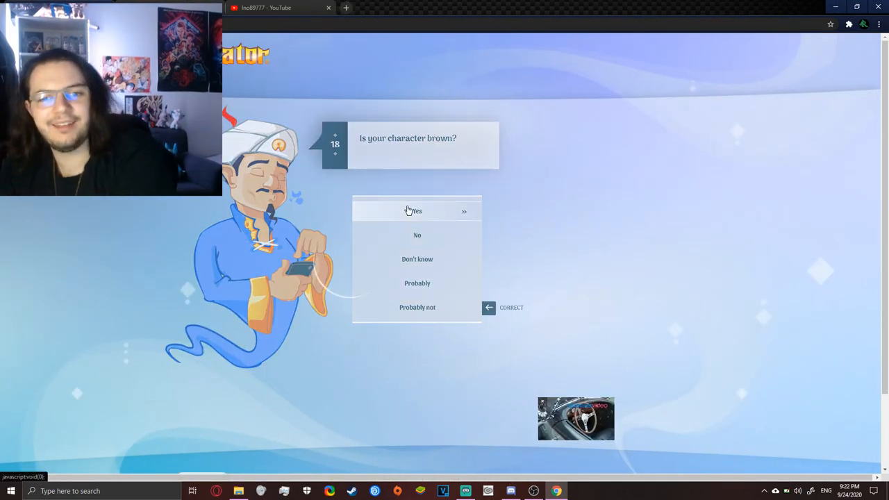
Answer yes to the character being brown and respond to the Telephone guess.
{"action": "left_click", "coordinate": [417, 211]}
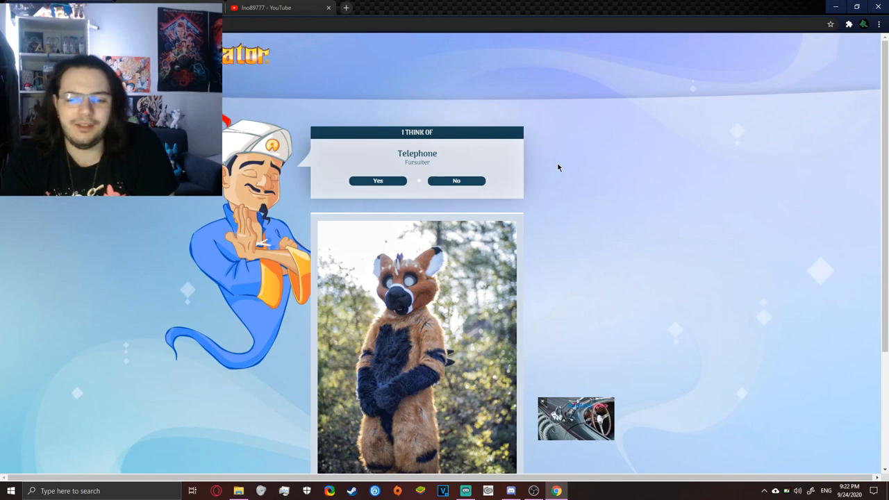
{"action": "left_click", "coordinate": [377, 181]}
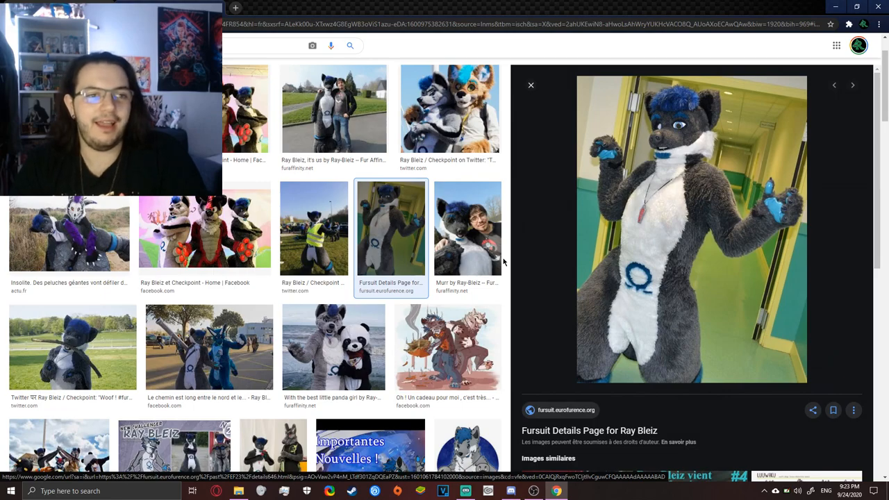
{"action": "mouse_move", "coordinate": [472, 247]}
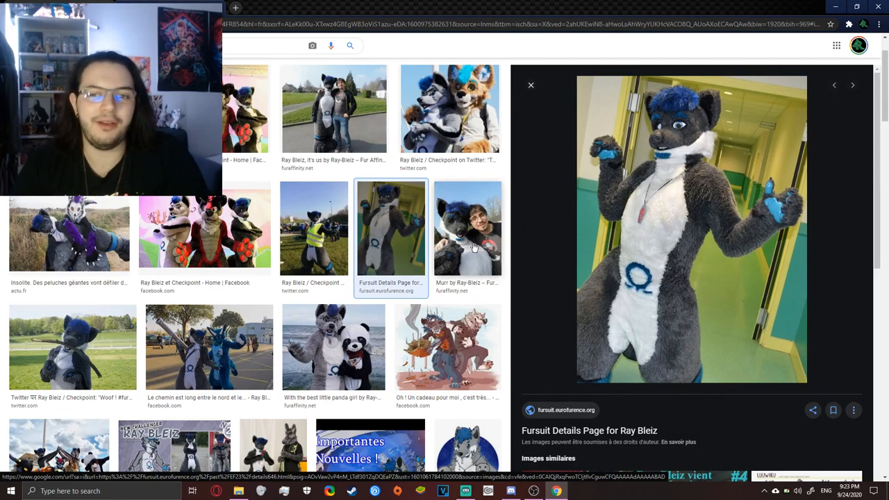
{"action": "mouse_move", "coordinate": [533, 178]}
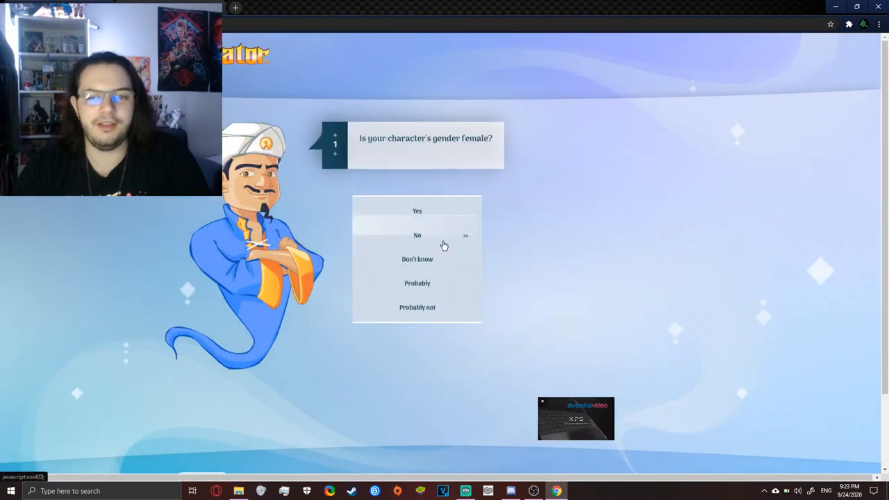
{"action": "mouse_move", "coordinate": [411, 215]}
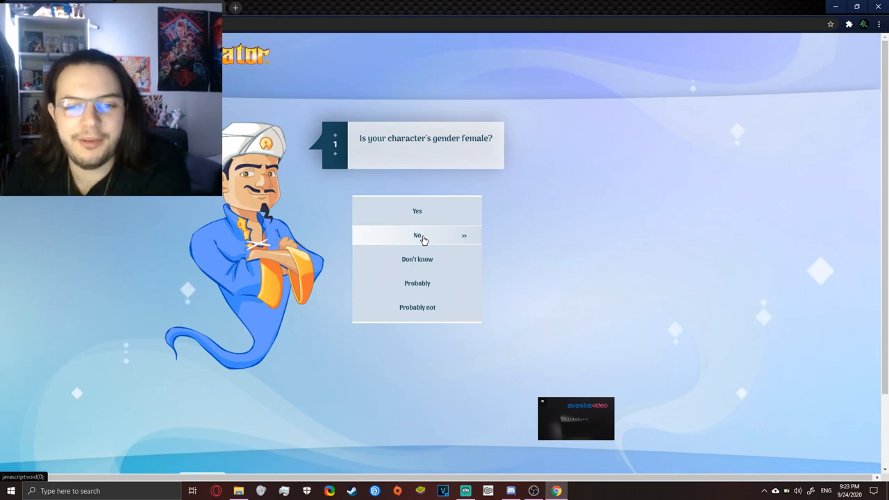
Answer not female, probably doesn't eat soap, is a person in a costume, then accept A Furry.
{"action": "left_click", "coordinate": [417, 236]}
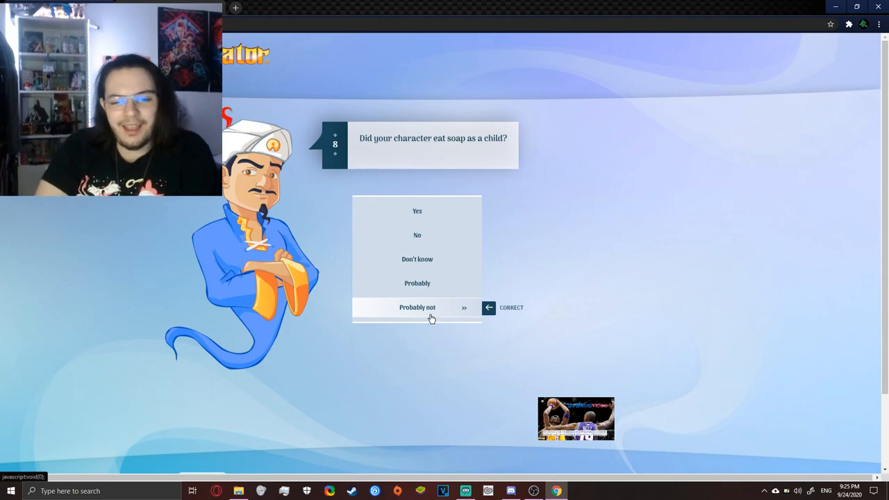
{"action": "left_click", "coordinate": [416, 307]}
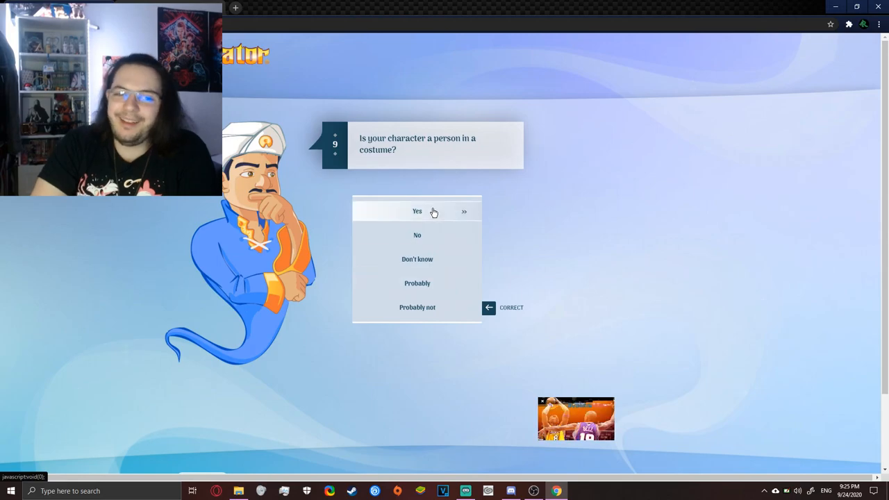
{"action": "left_click", "coordinate": [417, 211]}
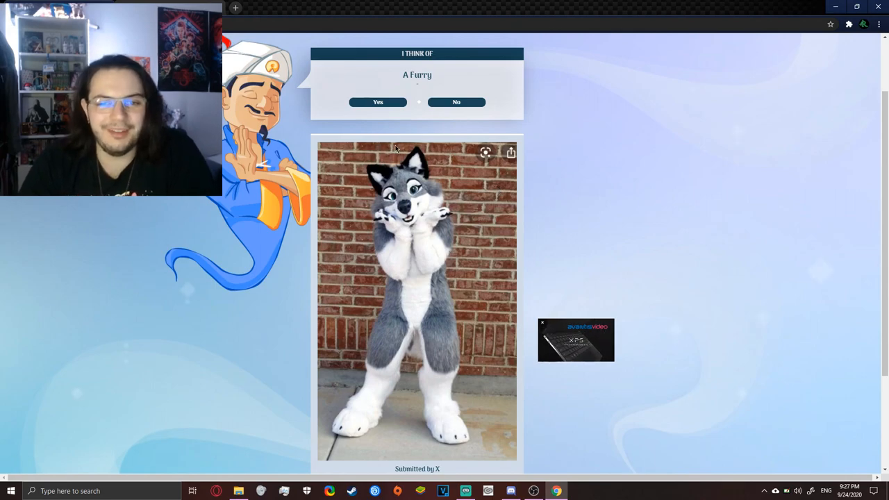
{"action": "left_click", "coordinate": [377, 103]}
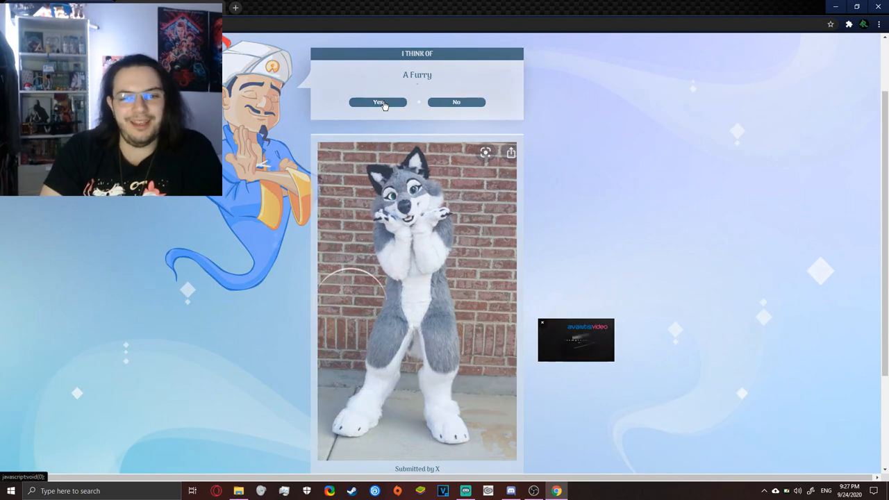
{"action": "left_click", "coordinate": [378, 103]}
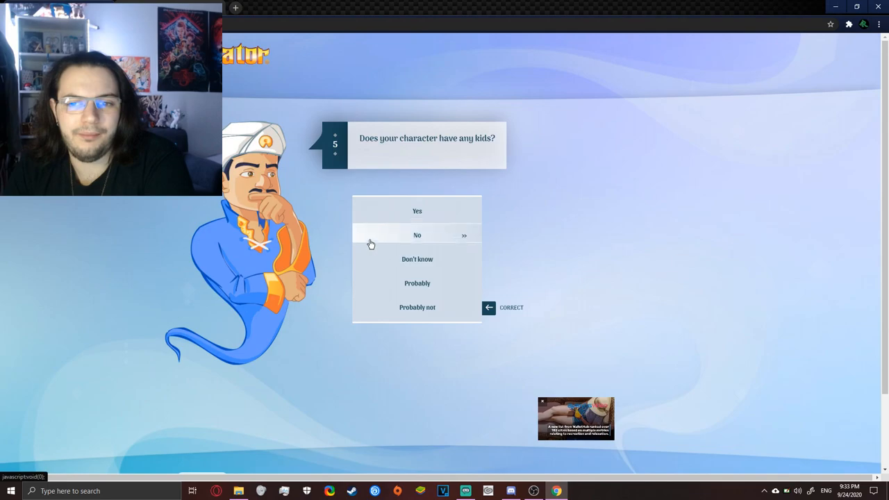
Answer no to having kids, question 6 and ever having been pregnant.
{"action": "left_click", "coordinate": [417, 235]}
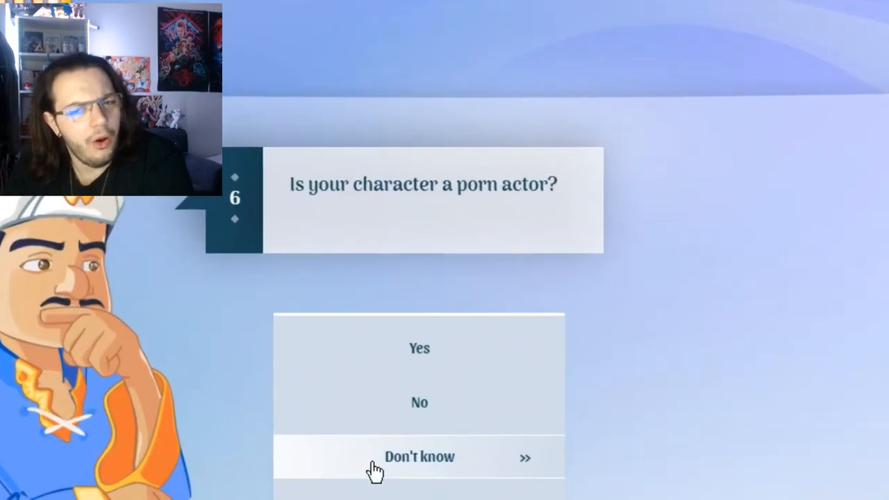
{"action": "mouse_move", "coordinate": [441, 406]}
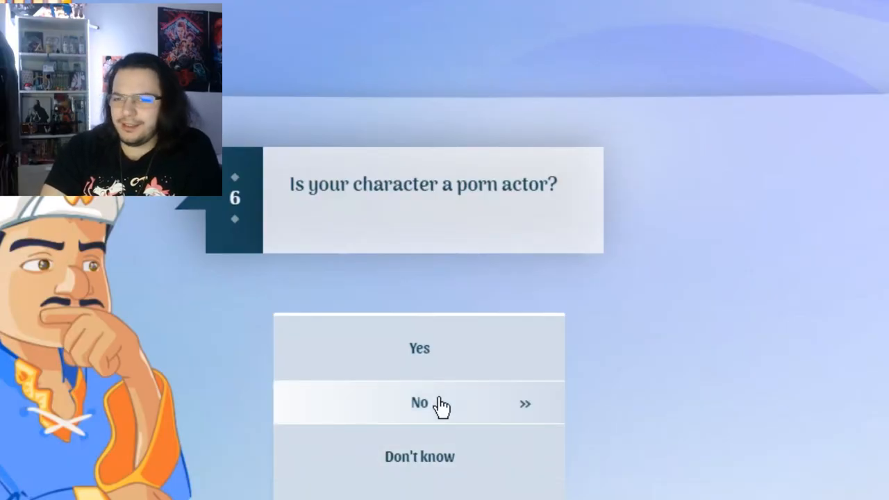
{"action": "left_click", "coordinate": [420, 403]}
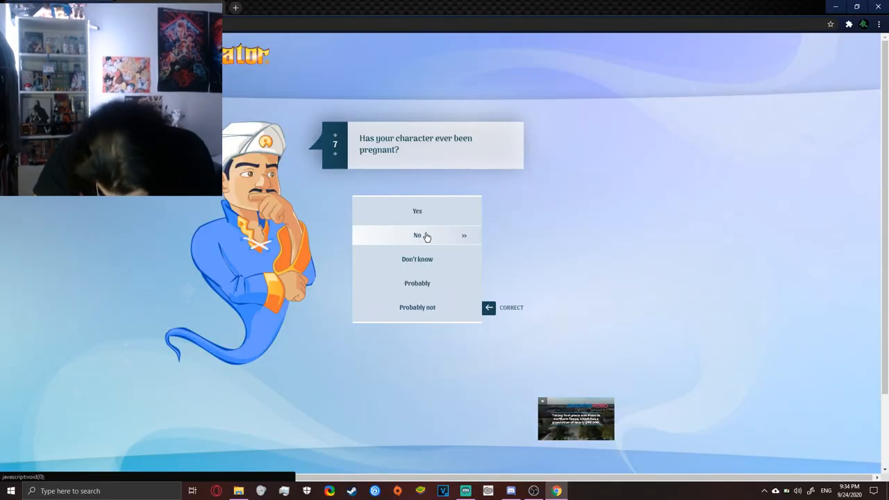
{"action": "left_click", "coordinate": [417, 236]}
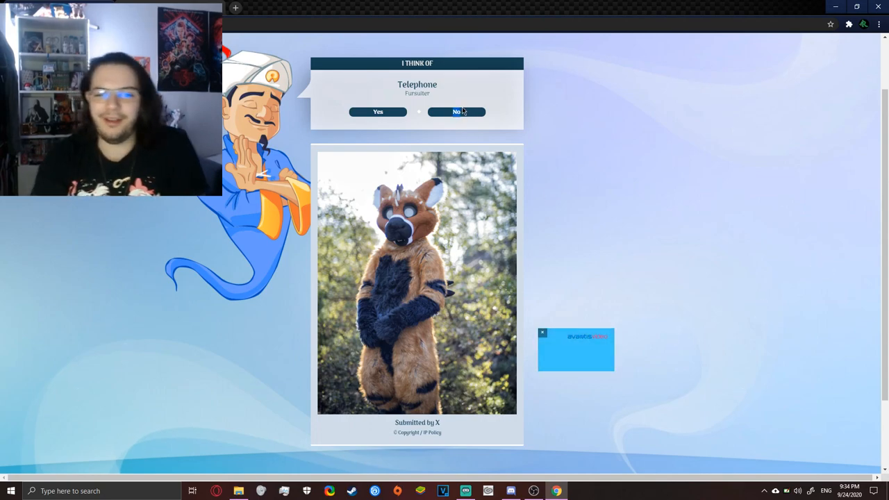
Reject the Telephone guess and confirm Seelmaru as correct.
{"action": "left_click", "coordinate": [455, 112]}
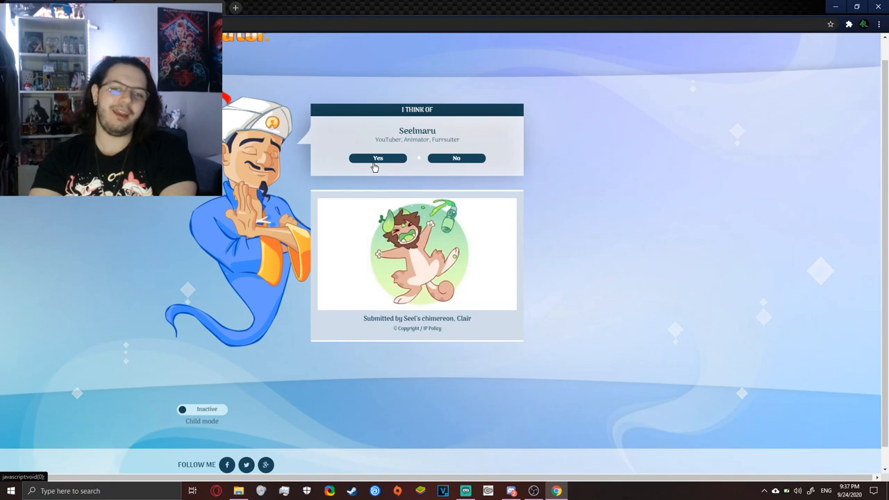
{"action": "left_click", "coordinate": [378, 158]}
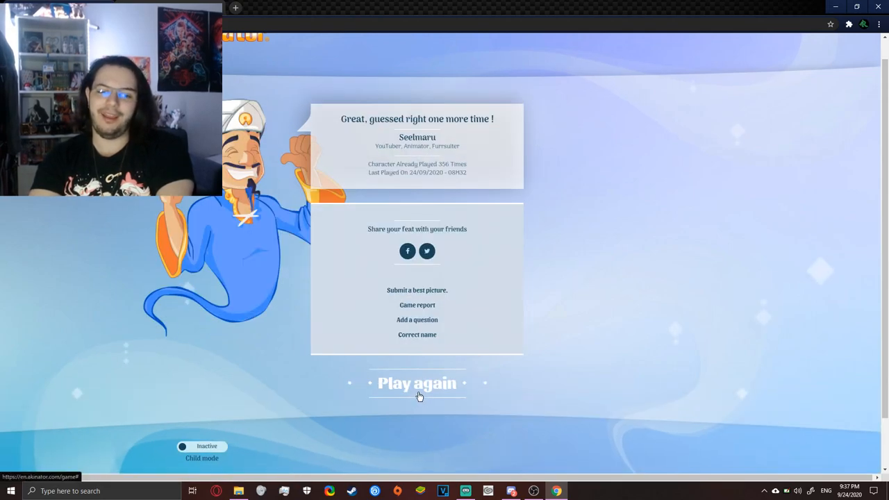
Play again, answer not male, continue past the wrong guess and confirm Roxxie.
{"action": "left_click", "coordinate": [417, 383]}
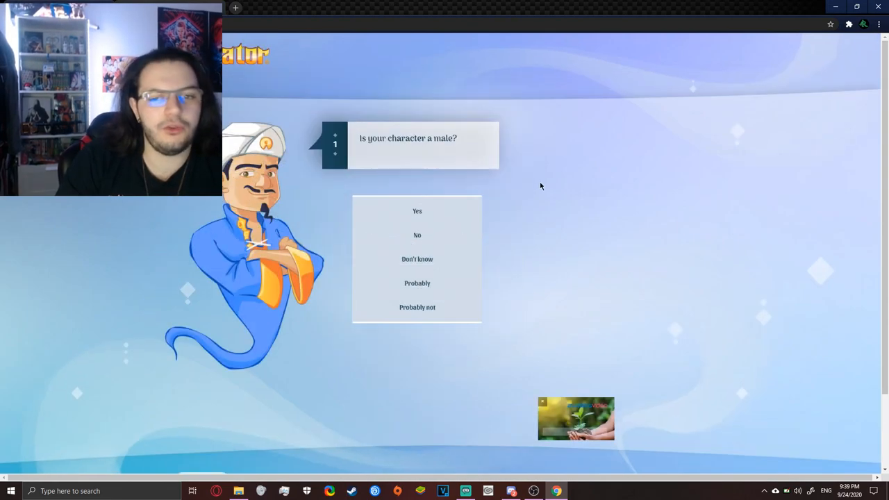
{"action": "mouse_move", "coordinate": [416, 235]}
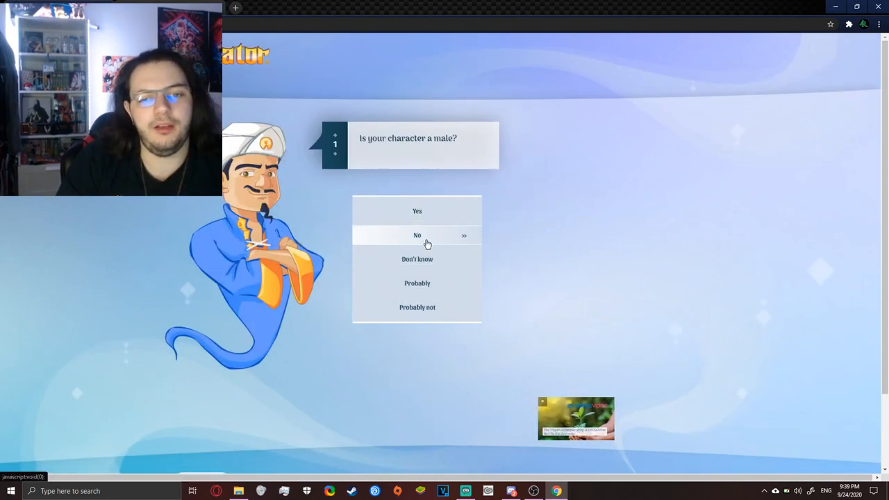
{"action": "left_click", "coordinate": [416, 235]}
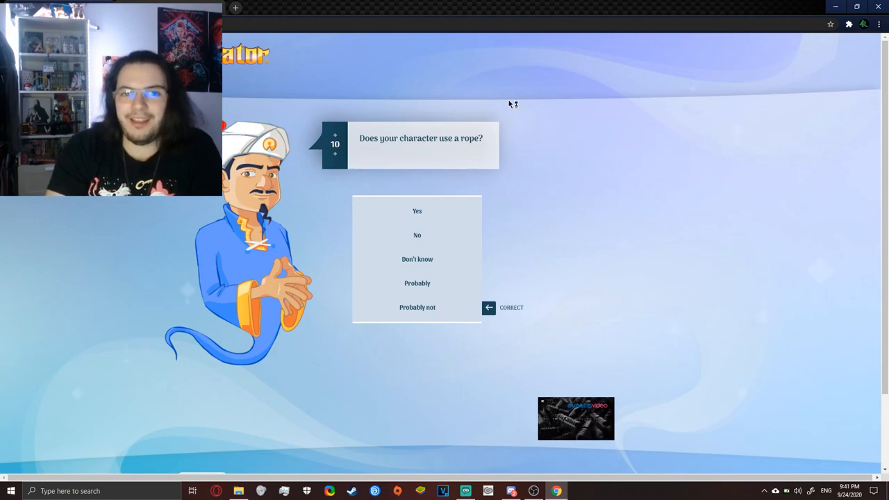
{"action": "mouse_move", "coordinate": [483, 100]}
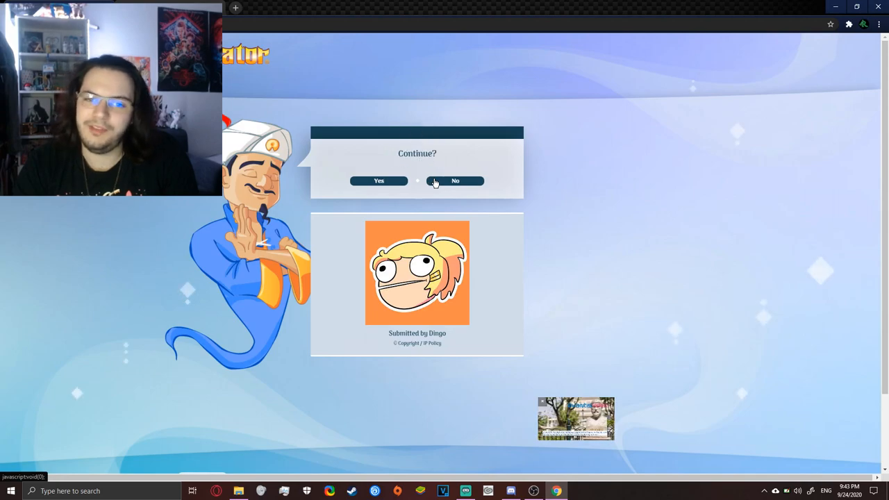
{"action": "left_click", "coordinate": [378, 181]}
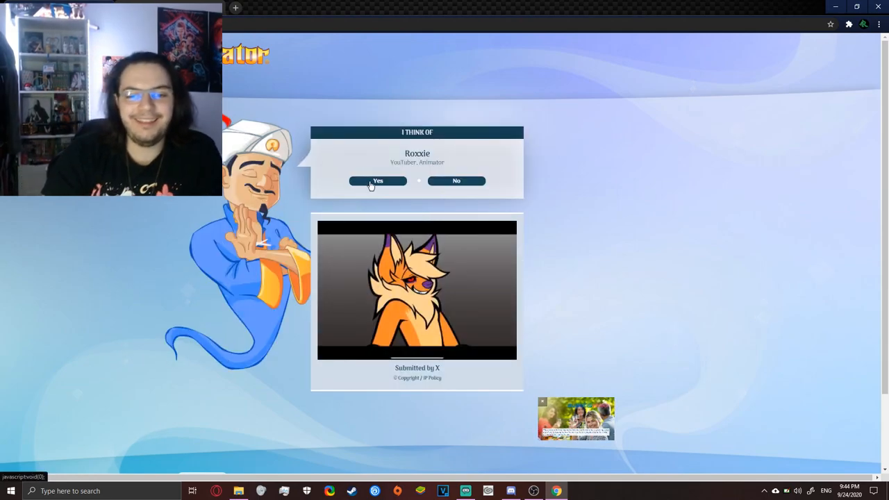
{"action": "left_click", "coordinate": [378, 181]}
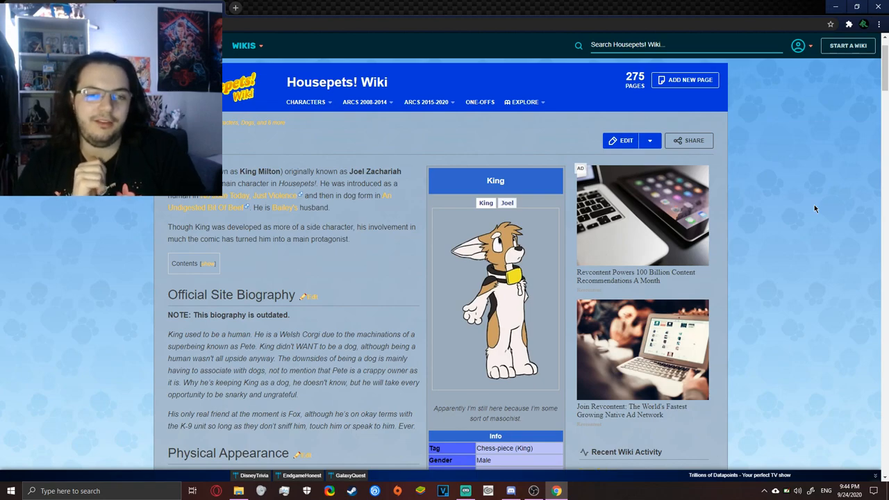
{"action": "mouse_move", "coordinate": [736, 208]}
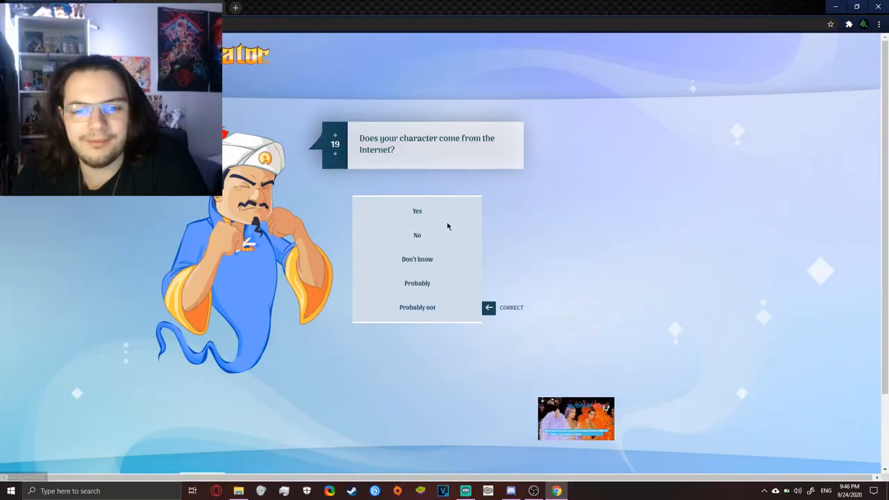
Answer yes to the Internet, no to sex and food name, yes to being turned into an animal.
{"action": "left_click", "coordinate": [417, 211]}
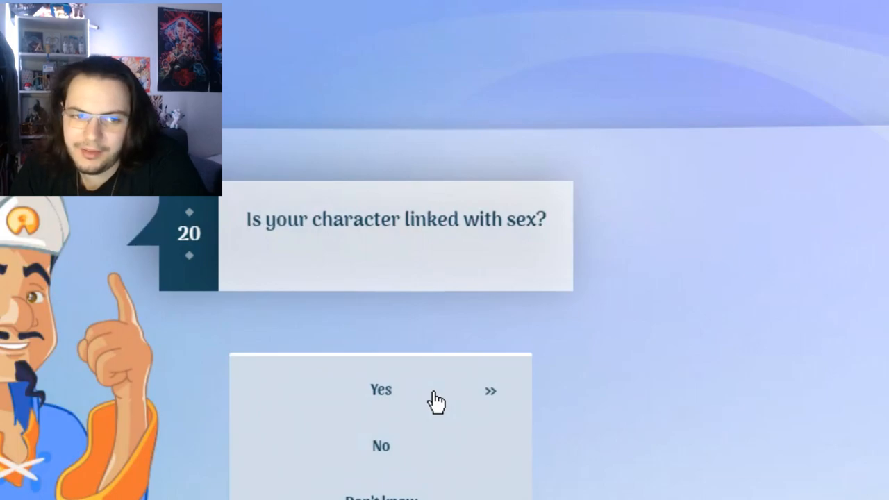
{"action": "mouse_move", "coordinate": [456, 303]}
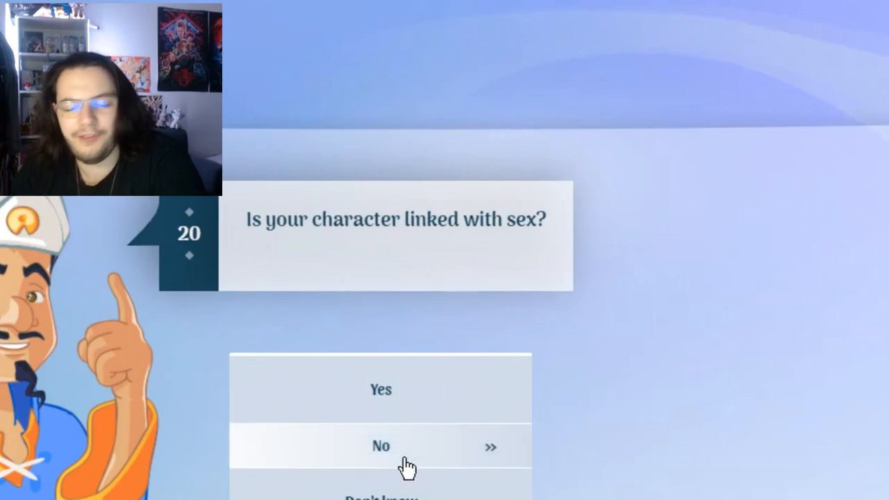
{"action": "left_click", "coordinate": [380, 444]}
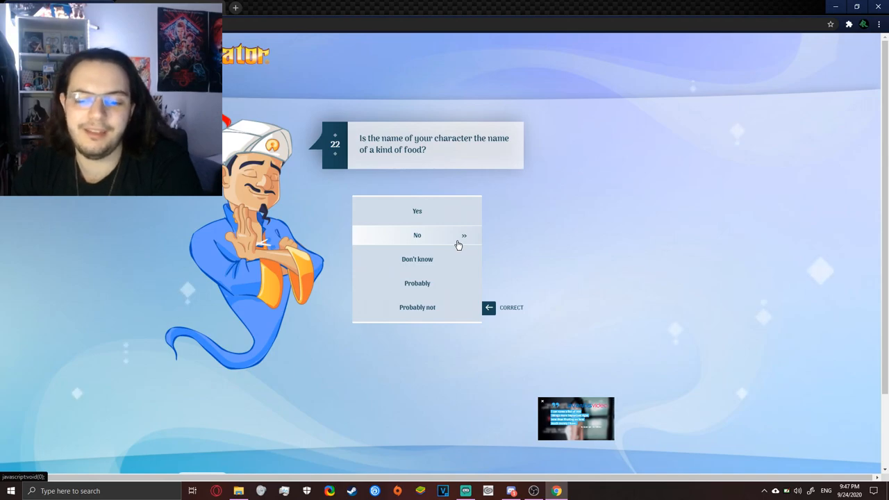
{"action": "left_click", "coordinate": [416, 235]}
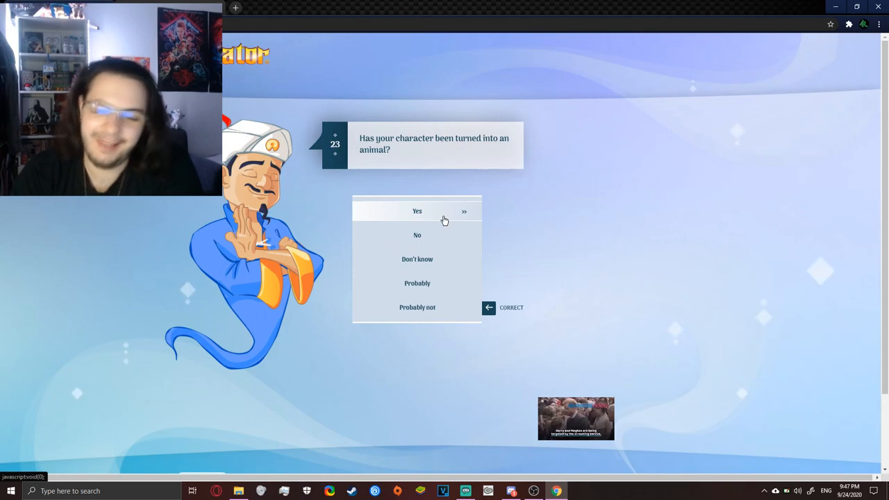
{"action": "left_click", "coordinate": [417, 211]}
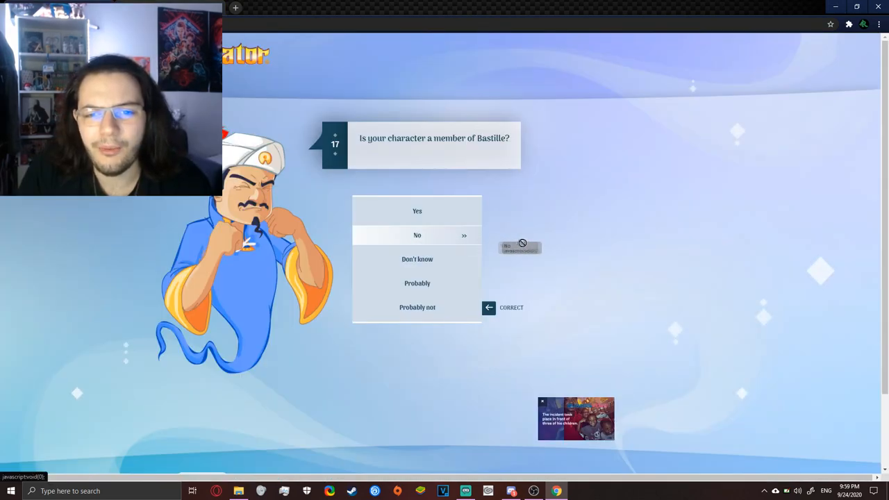
{"action": "mouse_move", "coordinate": [514, 242]}
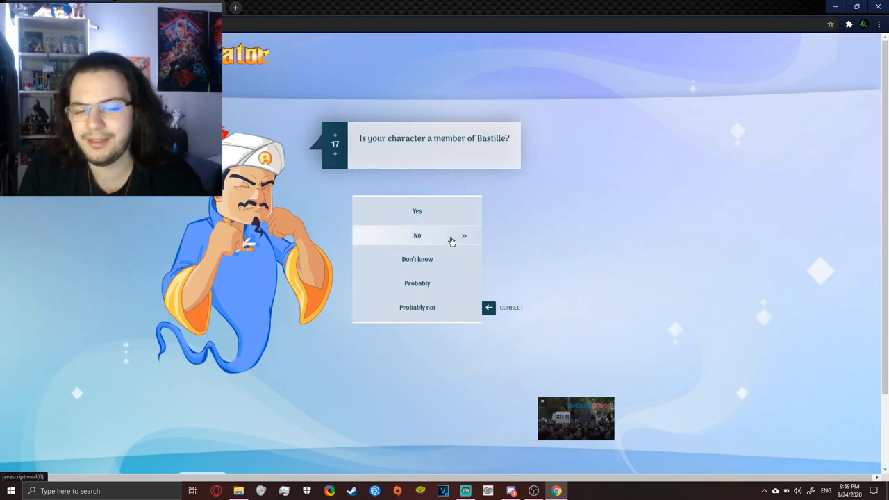
Answer no to being a Bastille member and confirm Puro as the correct guess.
{"action": "left_click", "coordinate": [417, 235]}
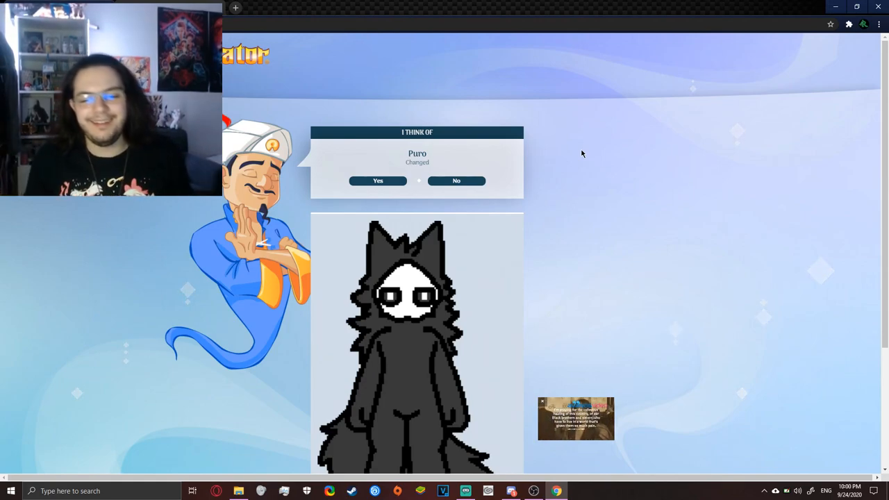
{"action": "mouse_move", "coordinate": [368, 189]}
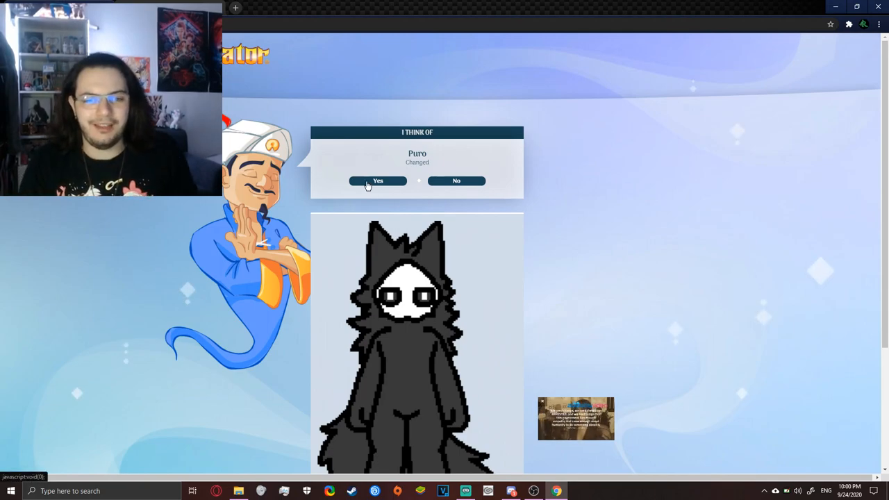
{"action": "left_click", "coordinate": [378, 181]}
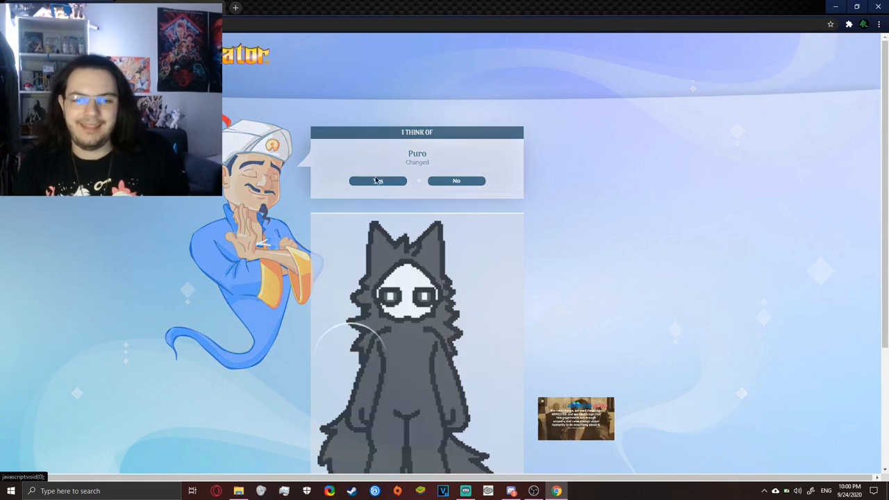
{"action": "left_click", "coordinate": [378, 180]}
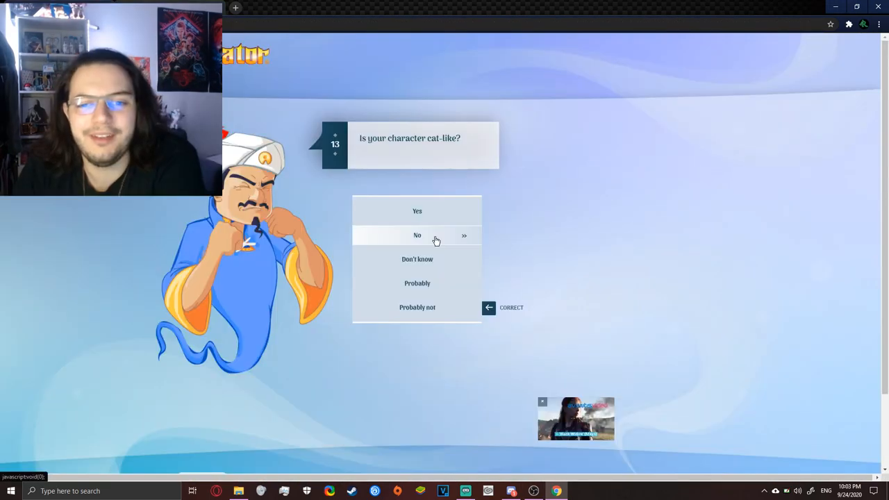
Answer not cat-like, a dog, not on a children's TV show, gay, and spotted.
{"action": "left_click", "coordinate": [417, 235]}
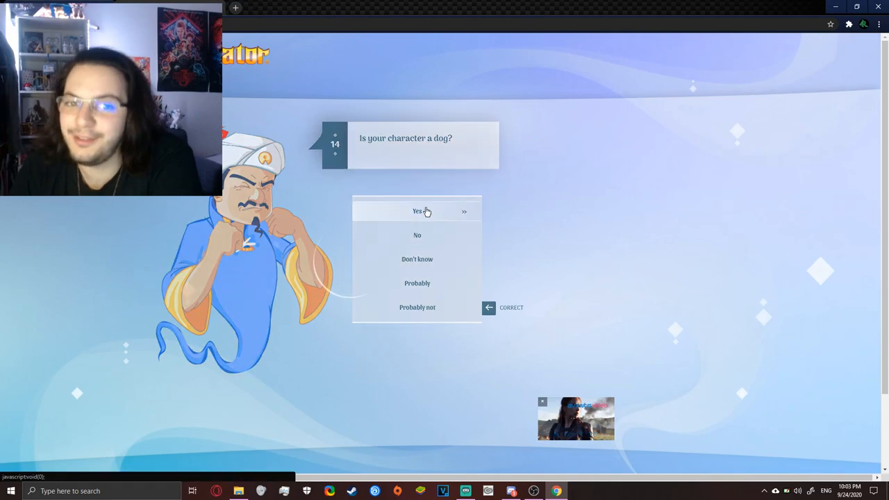
{"action": "left_click", "coordinate": [416, 211]}
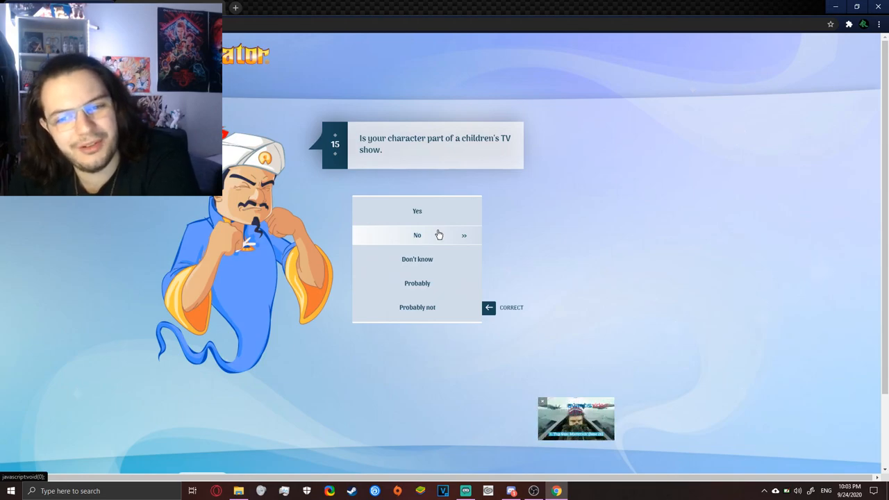
{"action": "left_click", "coordinate": [416, 235]}
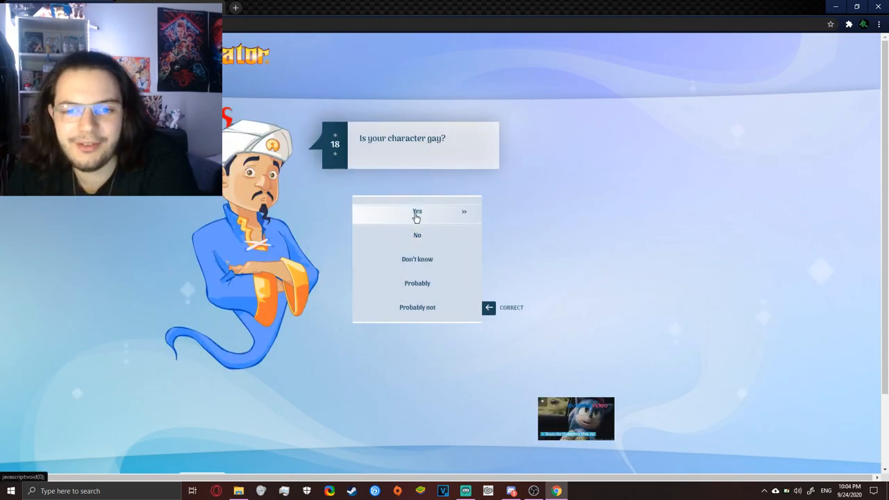
{"action": "left_click", "coordinate": [417, 211]}
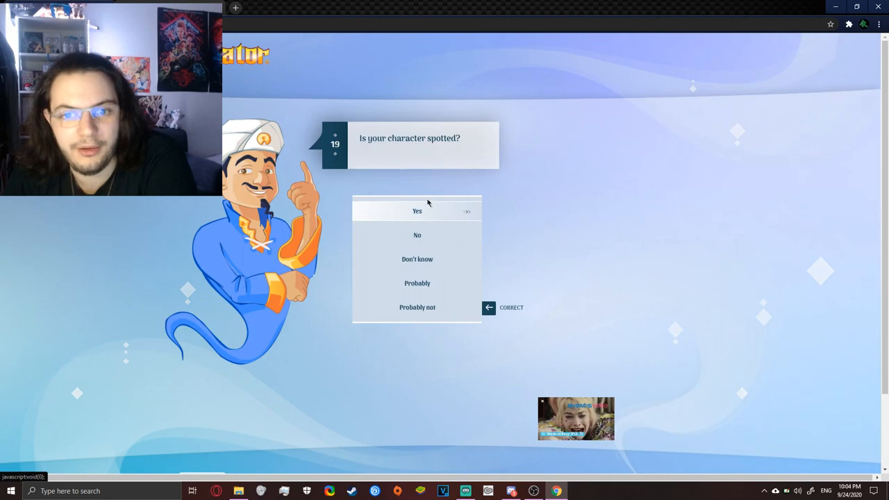
{"action": "left_click", "coordinate": [417, 211]}
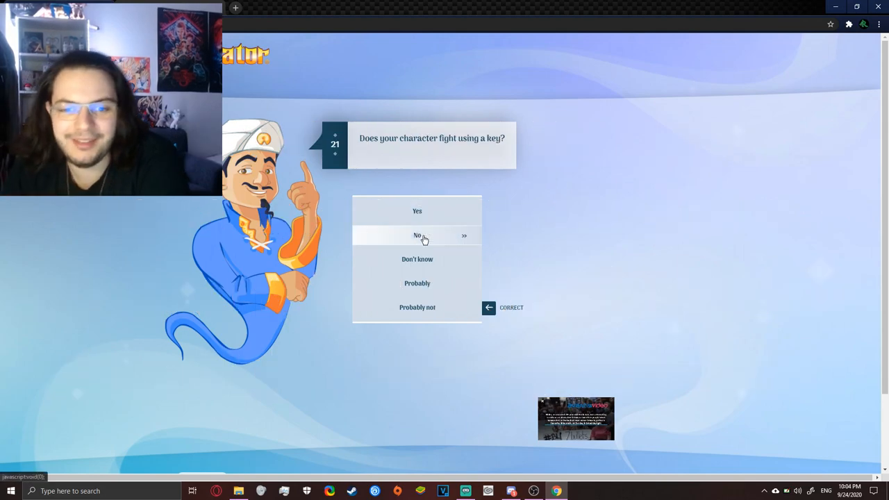
Answer no key-fighting, not blue, not living with his mother, yes Golden Retriever, and confirm Joel Mustard.
{"action": "left_click", "coordinate": [417, 236]}
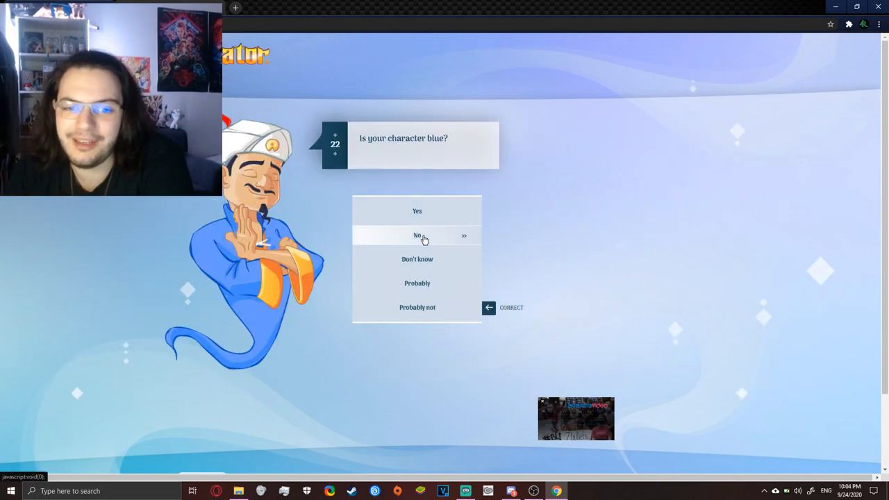
{"action": "left_click", "coordinate": [417, 236]}
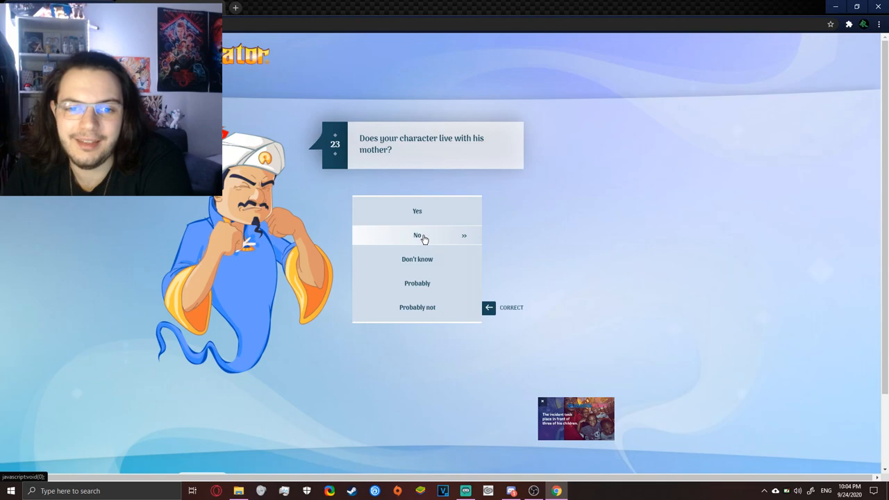
{"action": "left_click", "coordinate": [416, 235]}
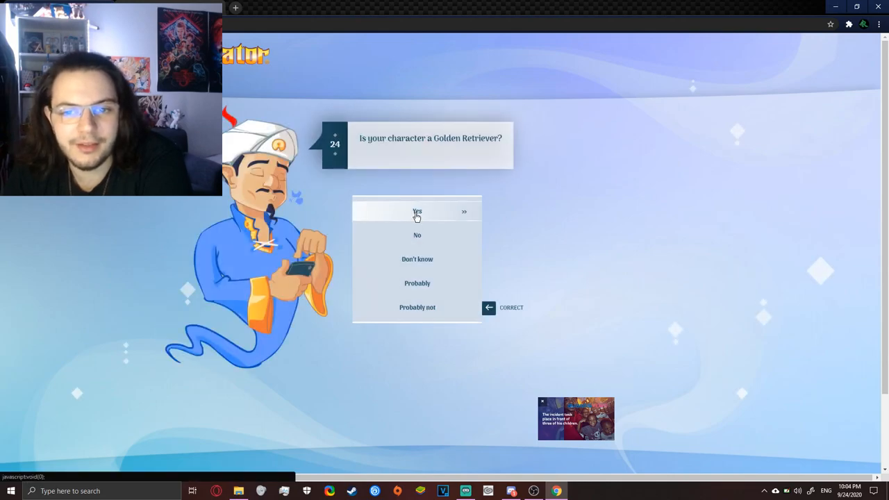
{"action": "left_click", "coordinate": [417, 211]}
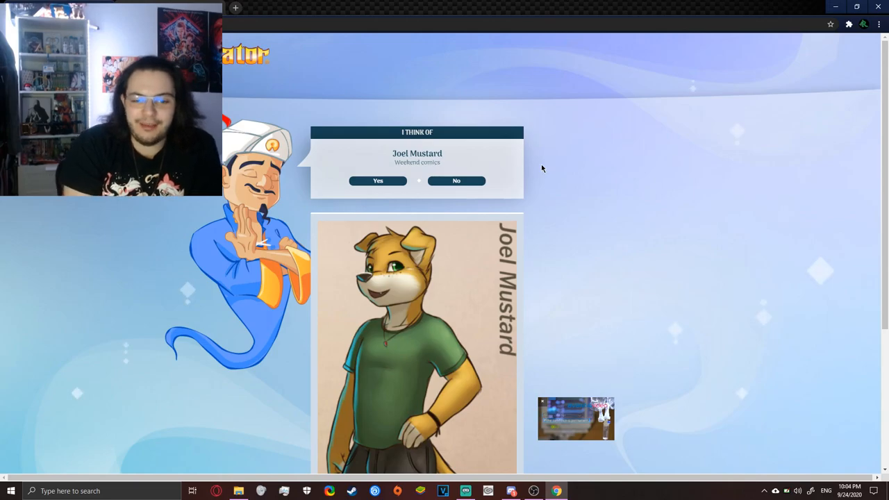
{"action": "scroll", "scroll_direction": "down", "scroll_amount": 3}
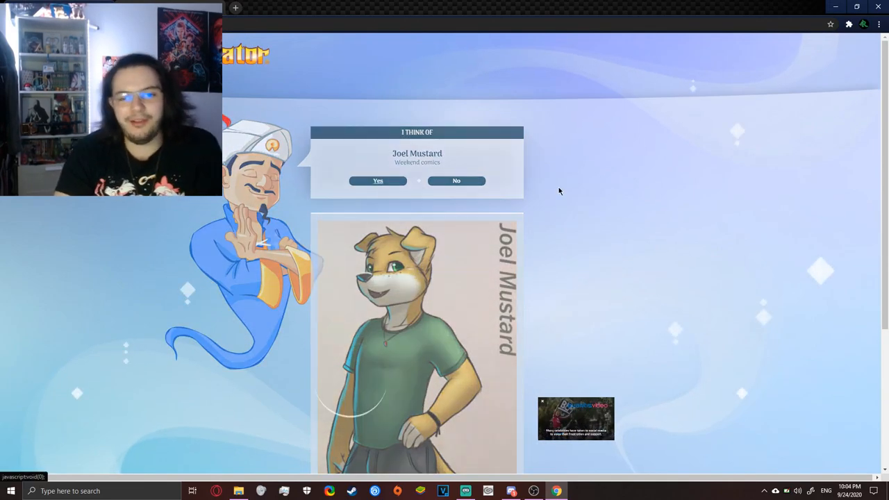
{"action": "left_click", "coordinate": [378, 180]}
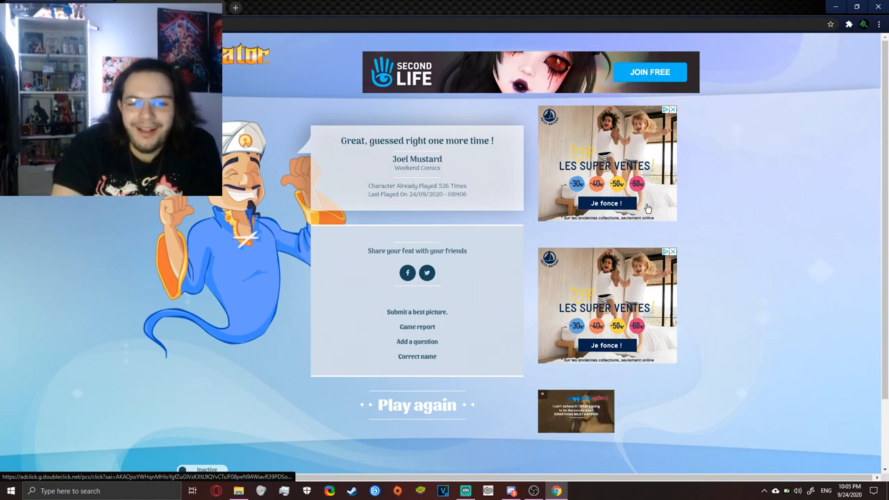
{"action": "mouse_move", "coordinate": [715, 199]}
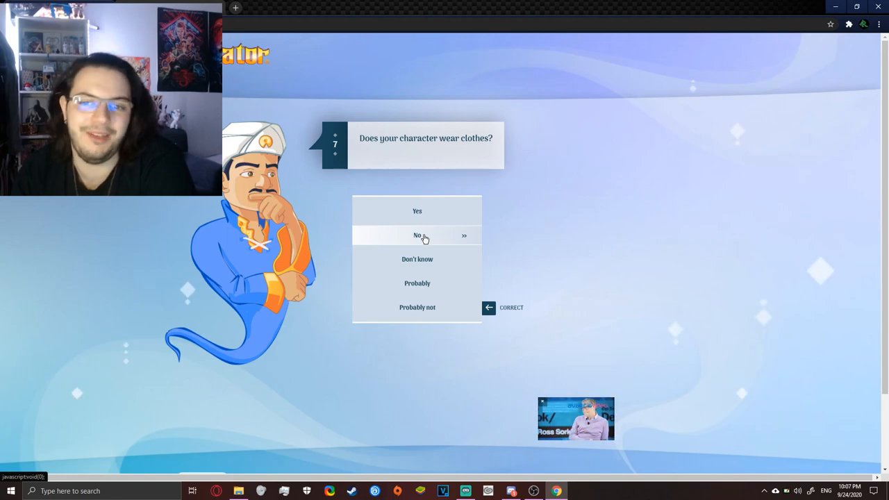
Answer no to wearing clothes and confirm Seth from Anorous as the correct guess.
{"action": "left_click", "coordinate": [417, 235]}
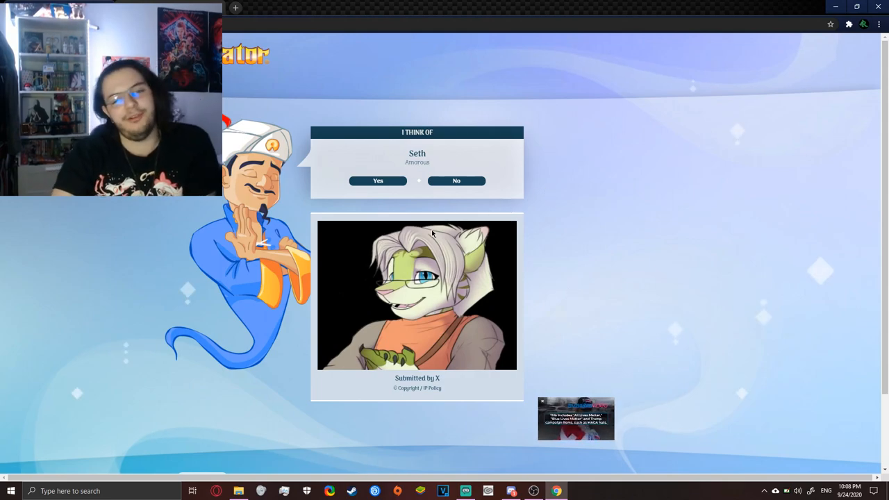
{"action": "left_click", "coordinate": [378, 181]}
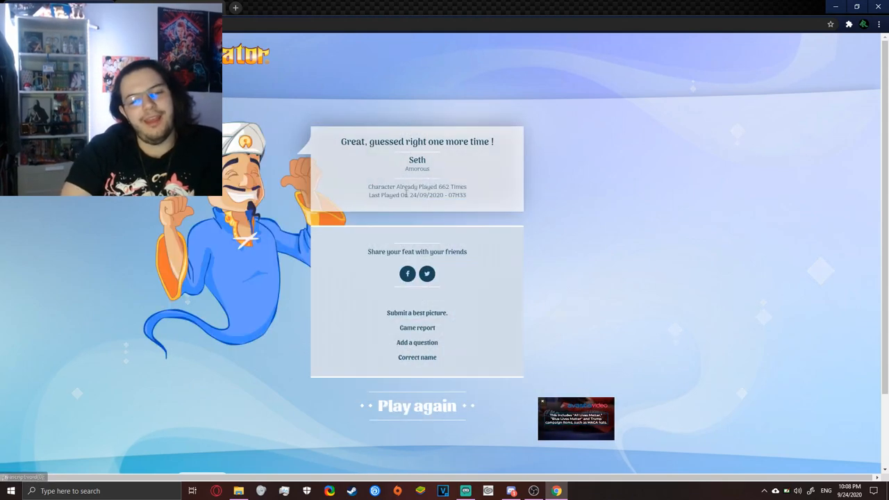